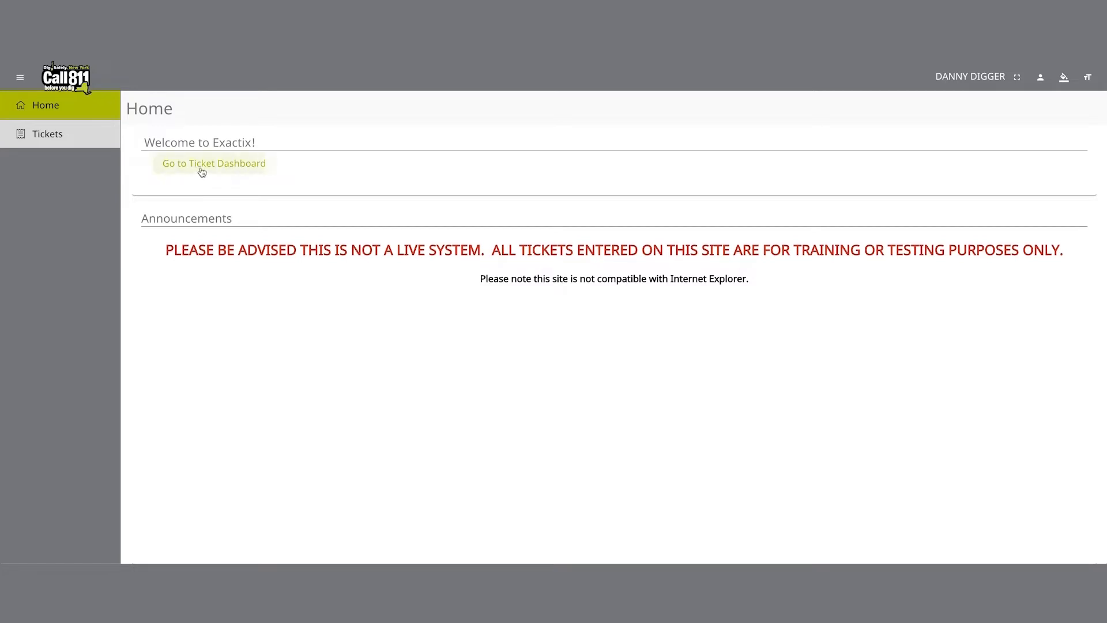
- Open the ticket dashboard showing my three tickets from the past 60 days
left_click(213, 164)
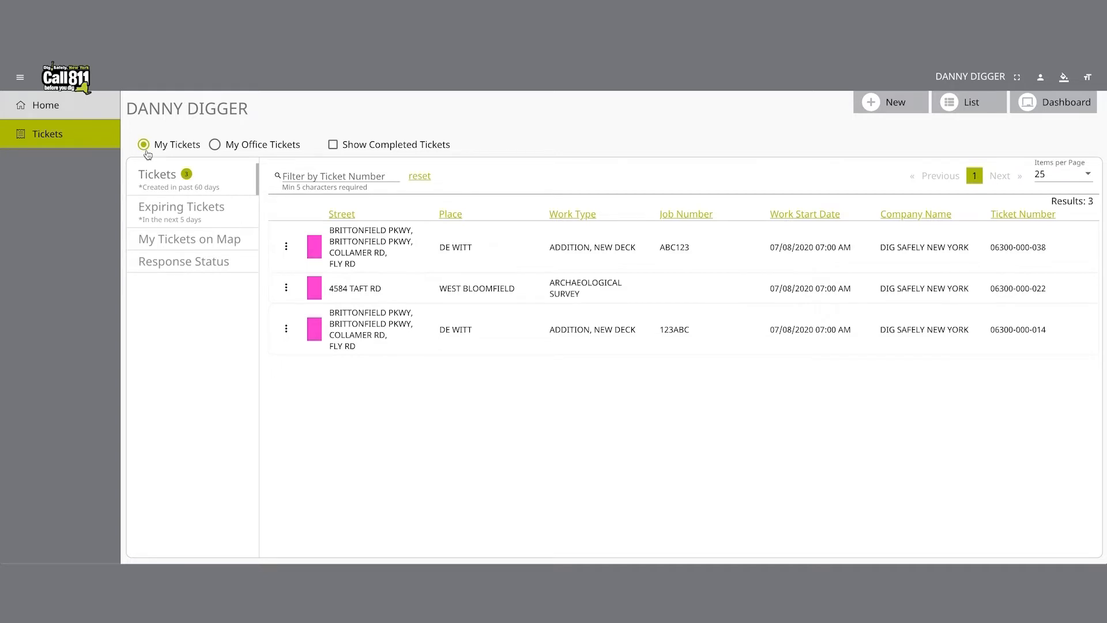
mouse_move(227, 154)
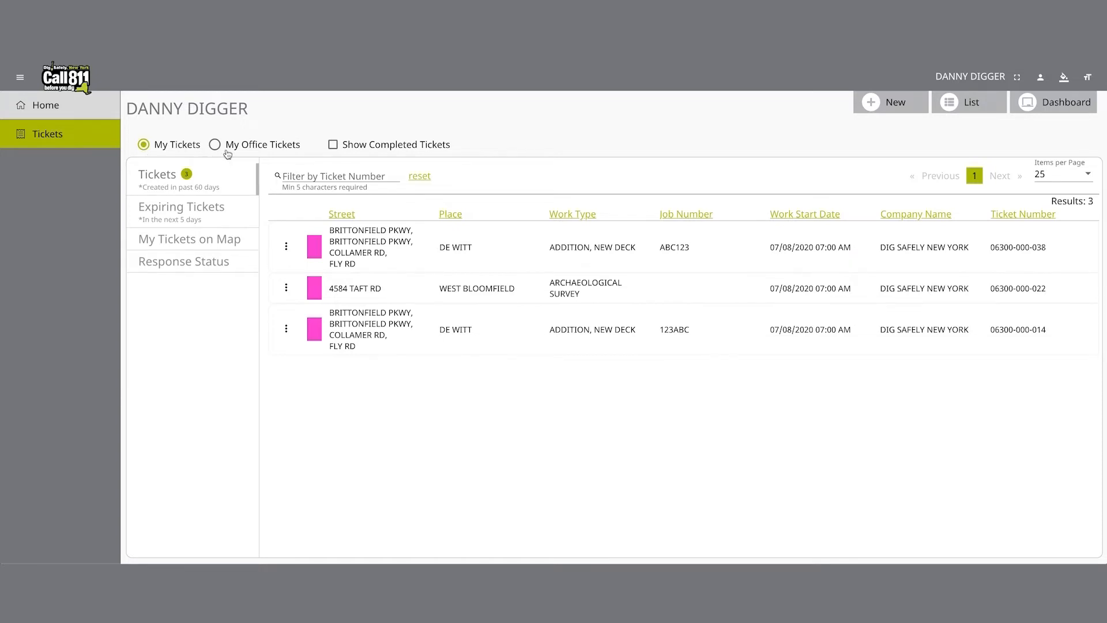
- Switch the dashboard to My Office Tickets, listing 33 tickets across two pages
left_click(214, 144)
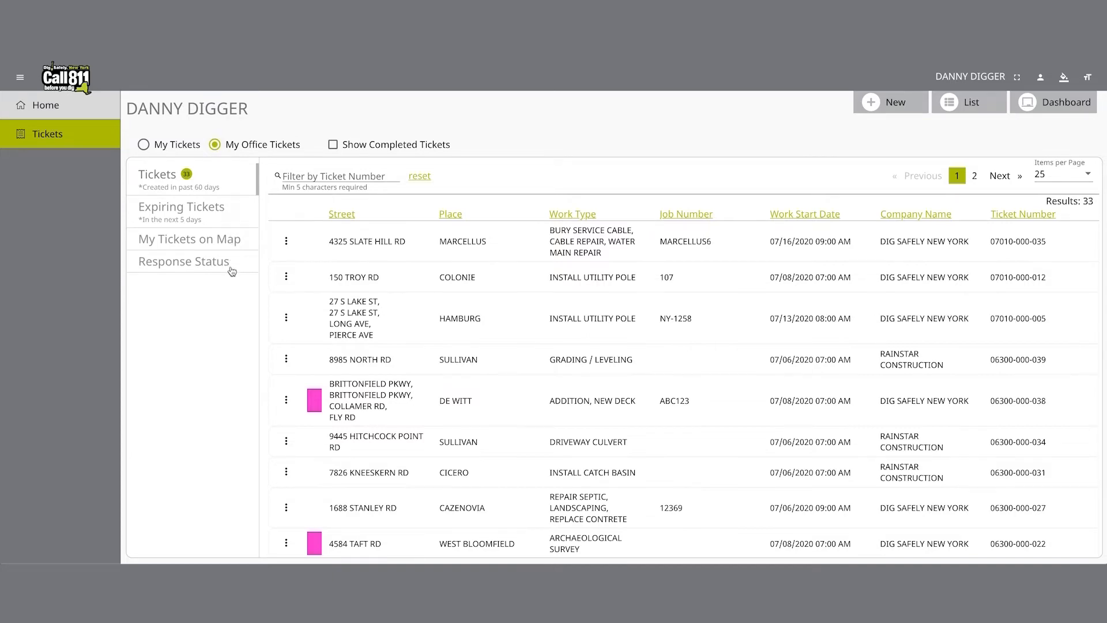
- Show the office tickets in the Response Status view with due dates and response counts
left_click(184, 261)
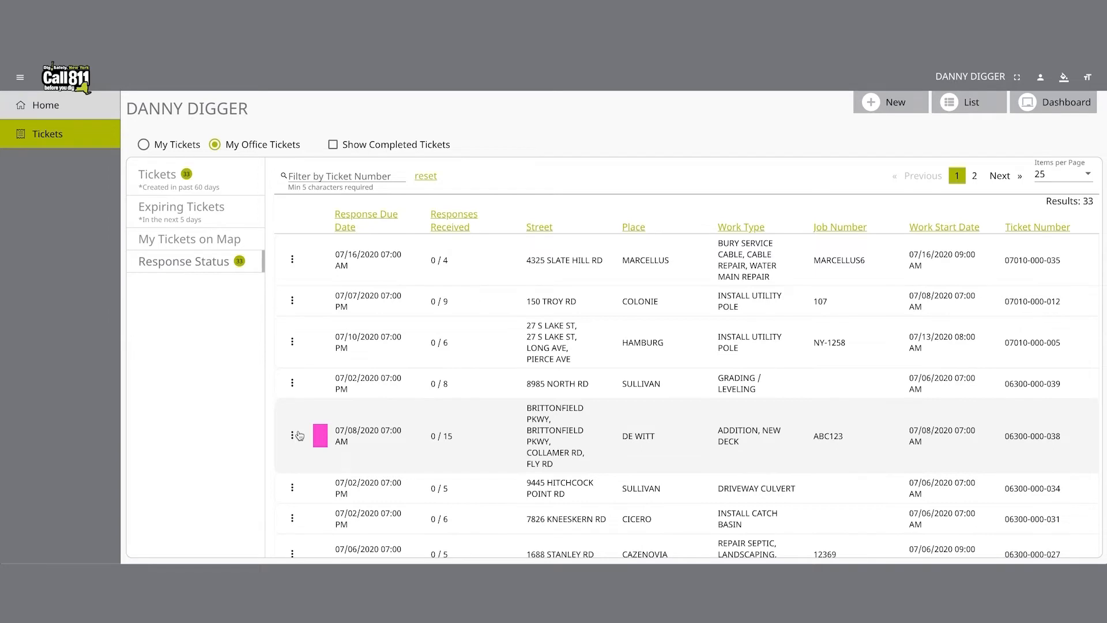
left_click(293, 434)
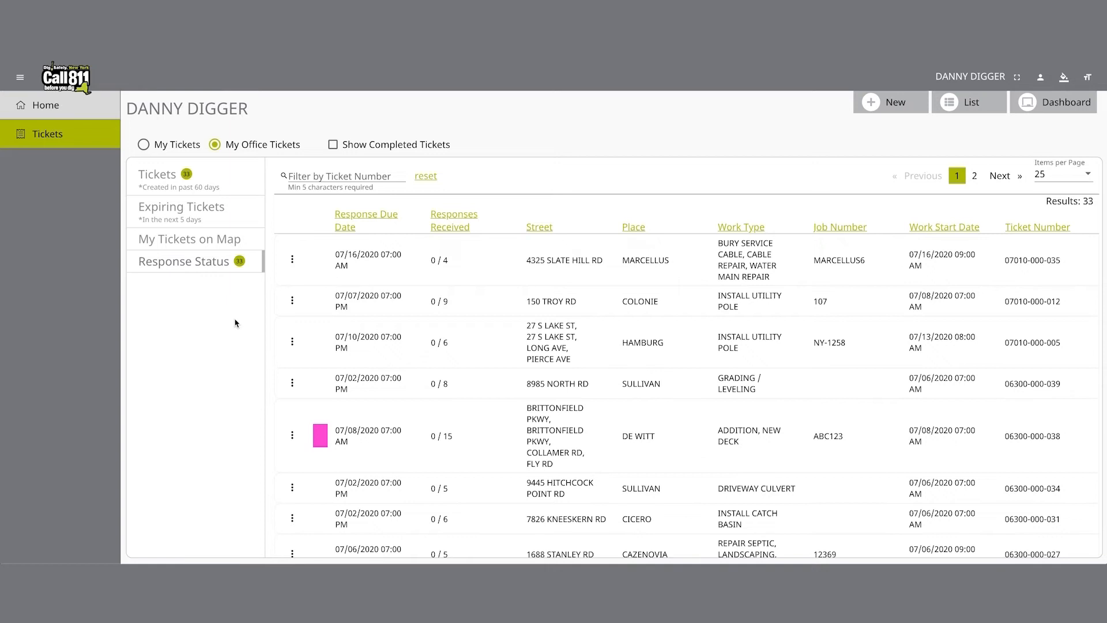
mouse_move(913, 130)
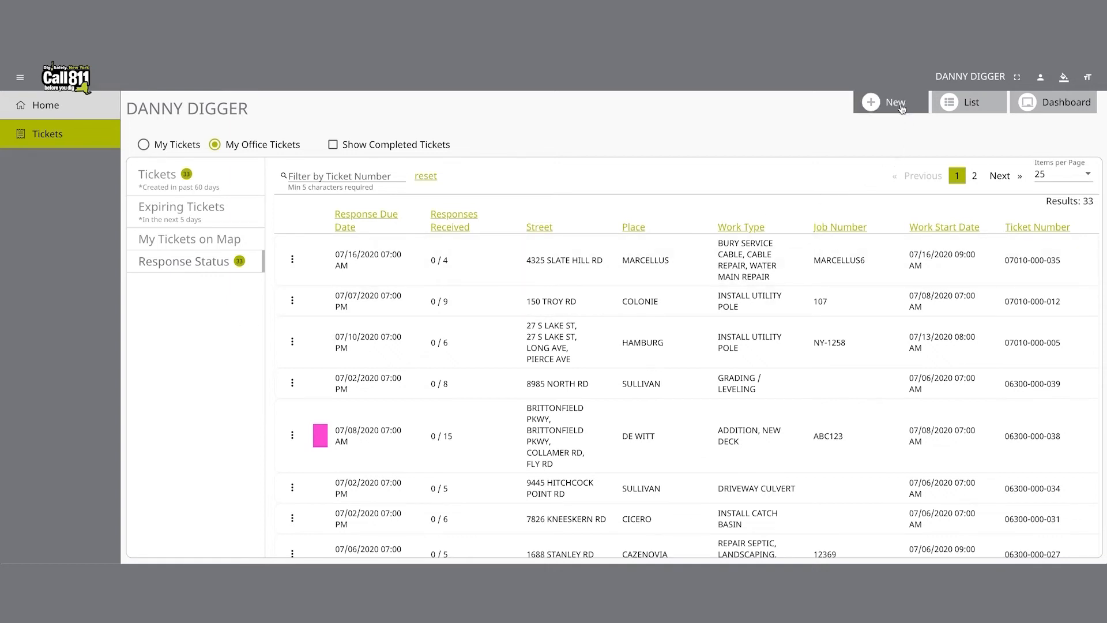
mouse_move(897, 109)
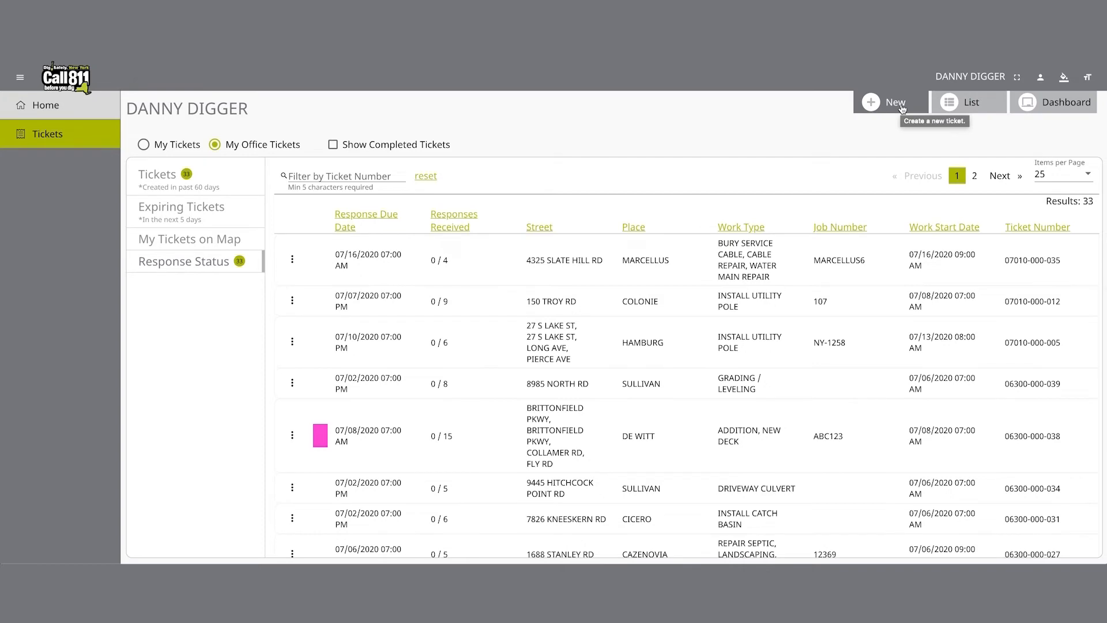
- Create a new ticket prefilled with the caller's contact details
left_click(889, 102)
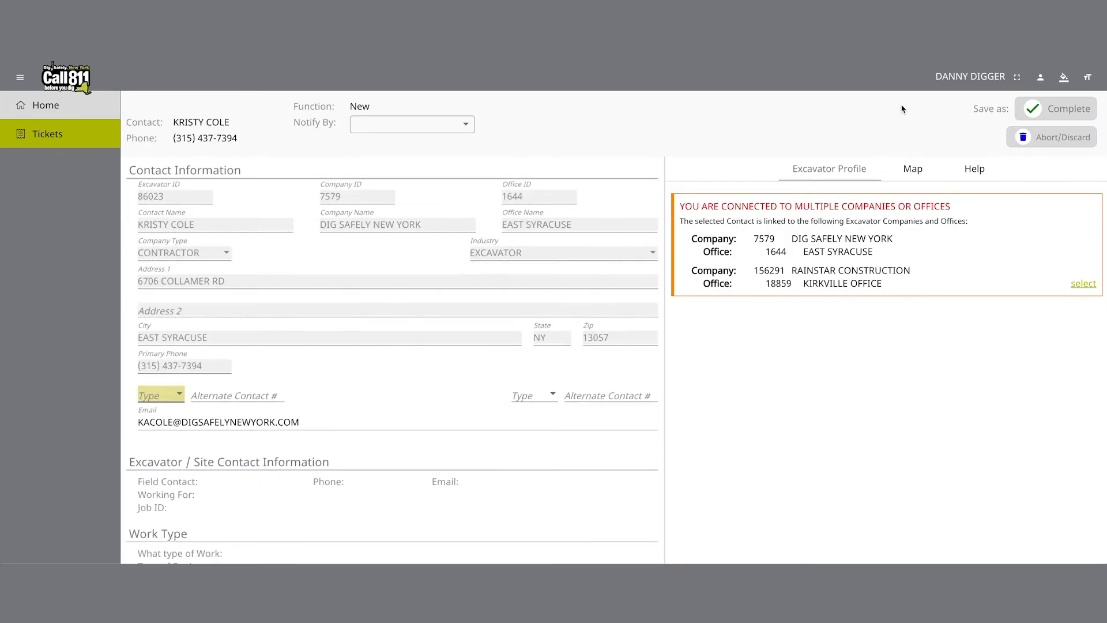
mouse_move(891, 132)
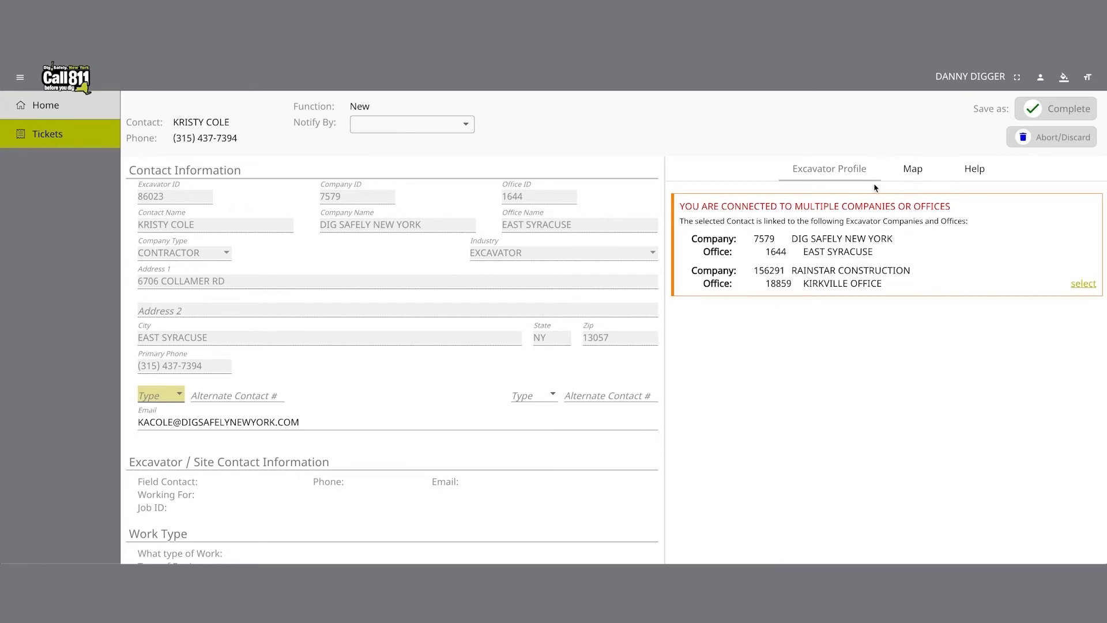
mouse_move(914, 263)
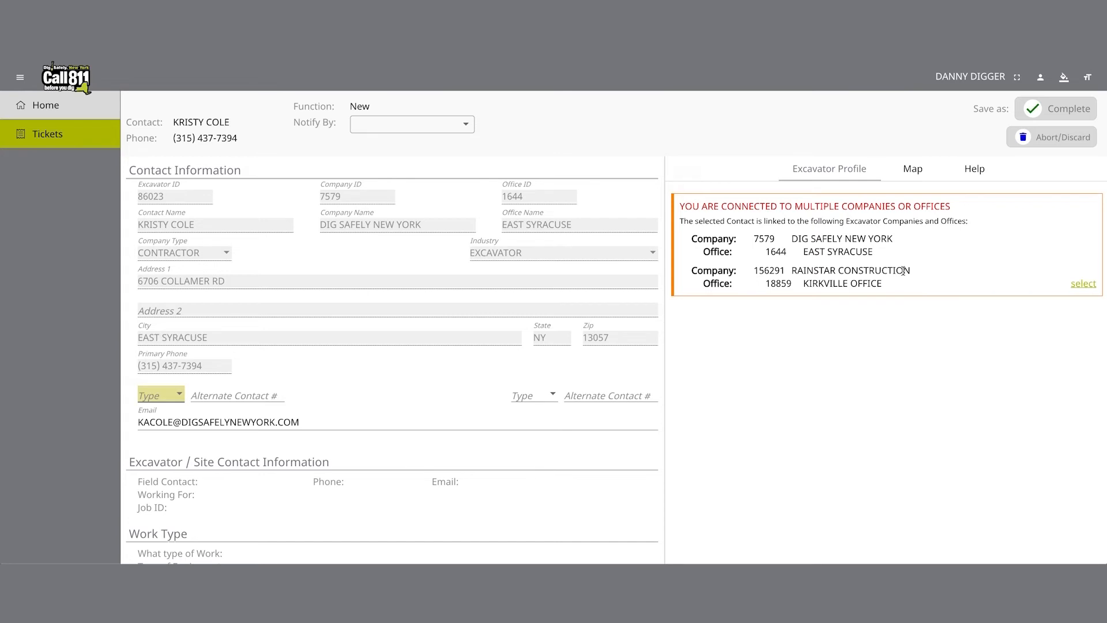
mouse_move(917, 274)
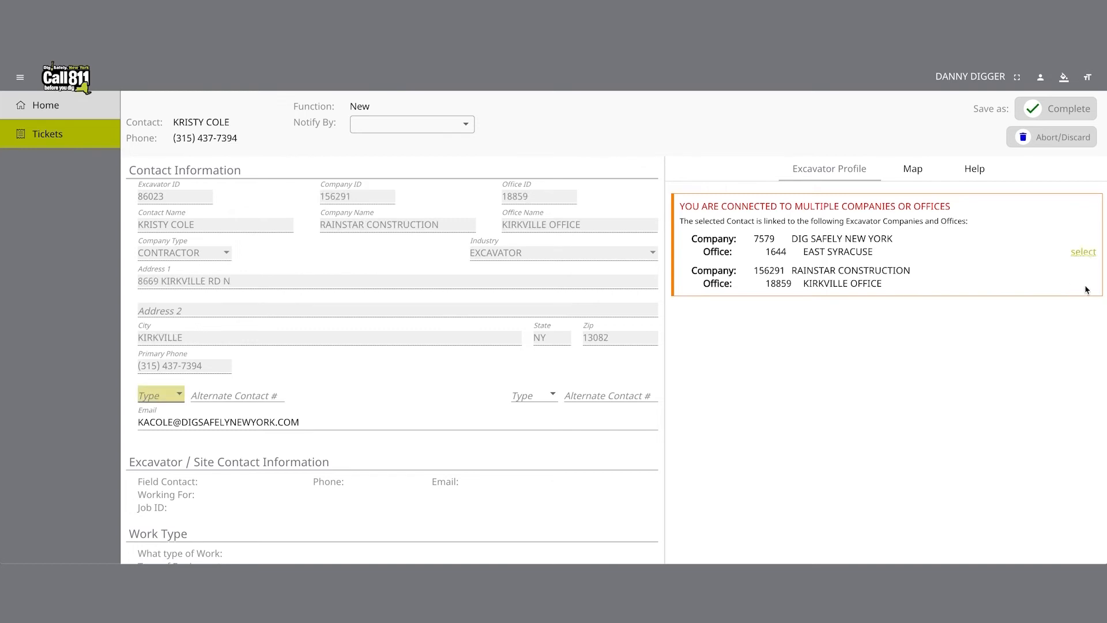
mouse_move(273, 307)
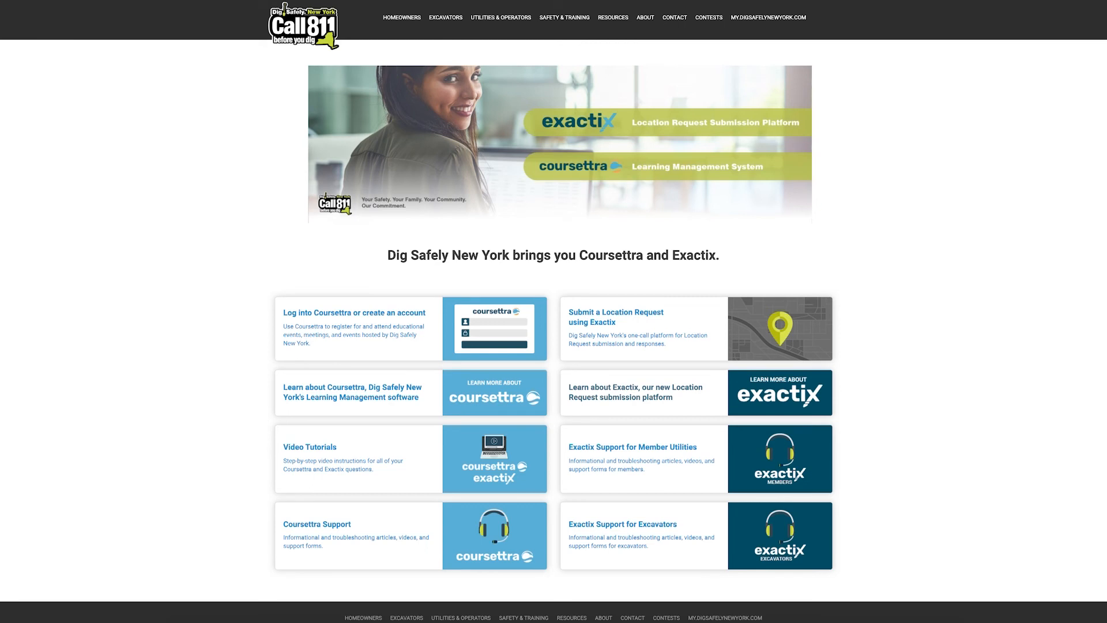
mouse_move(695, 535)
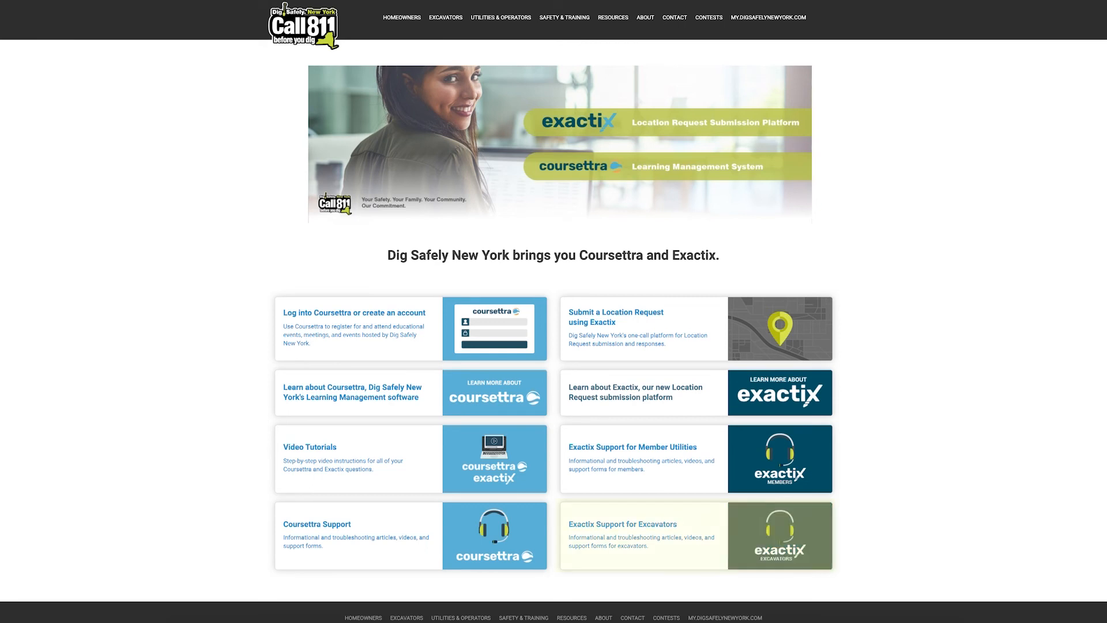